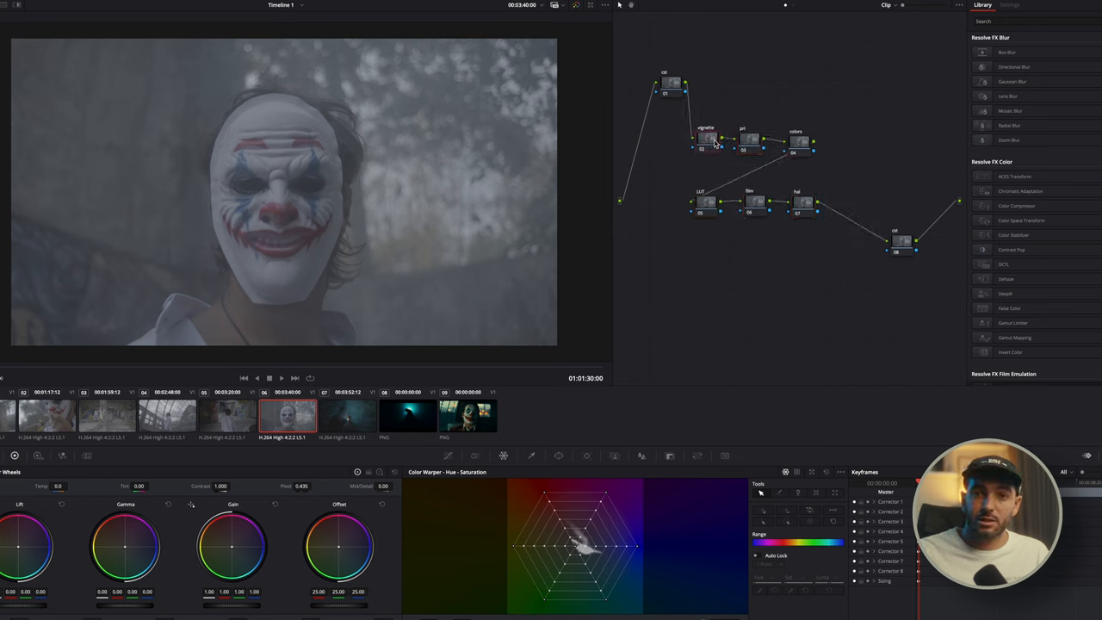
# Apply a Color Space Transform converting the clown-mask clip from its log source space to display gamma
pyautogui.click(1009, 5)
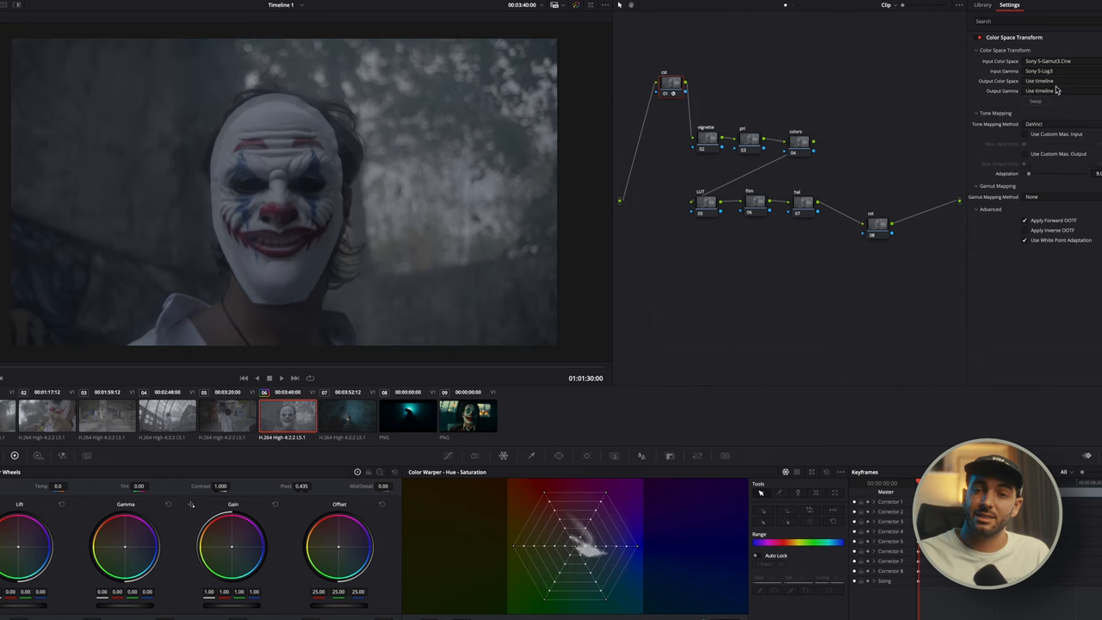
pyautogui.click(1041, 81)
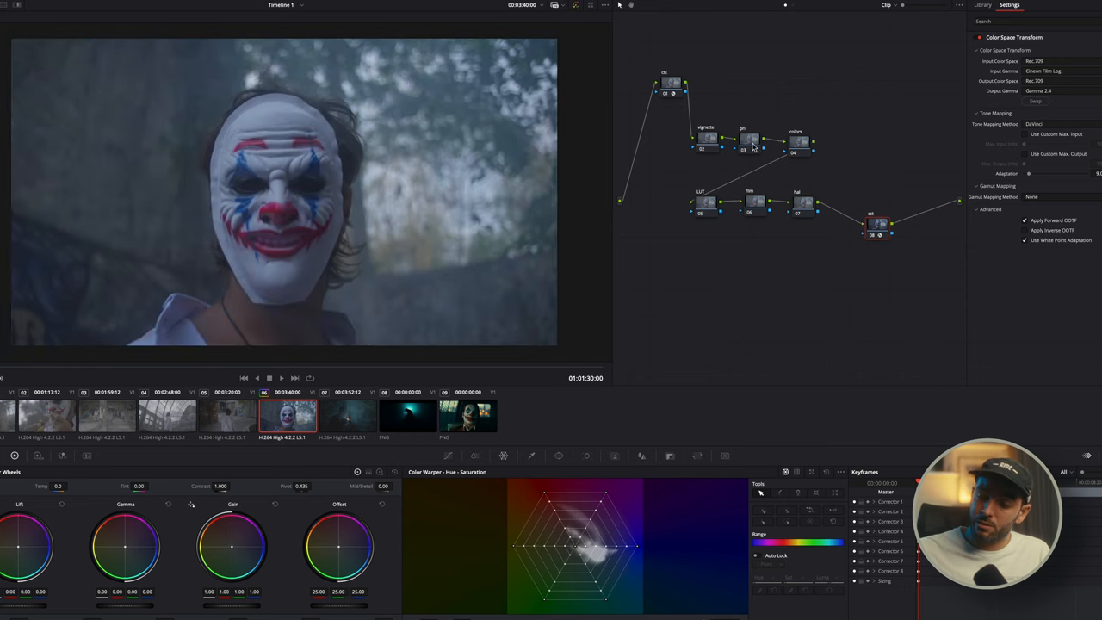
pyautogui.click(981, 5)
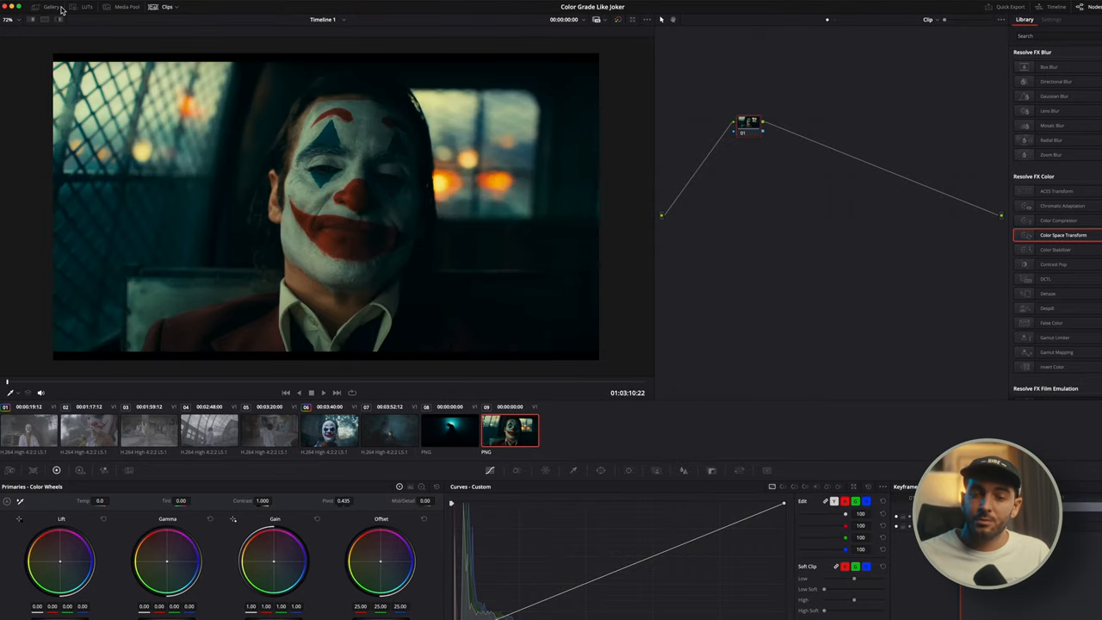
# Grab the Joker film frame as a reference still in the Gallery
pyautogui.click(51, 7)
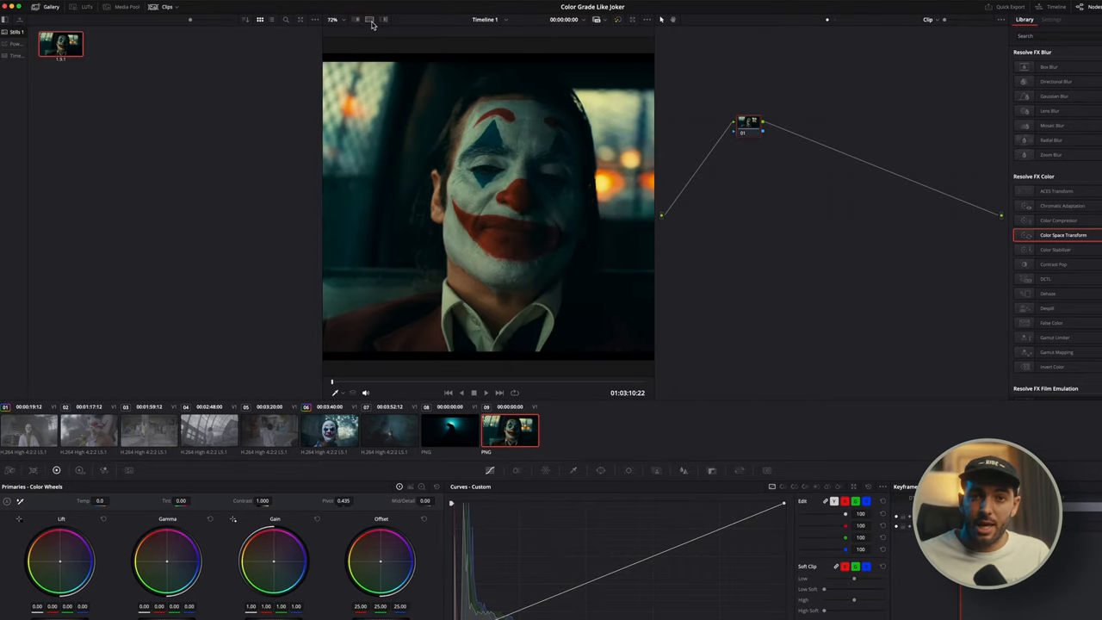
pyautogui.click(371, 19)
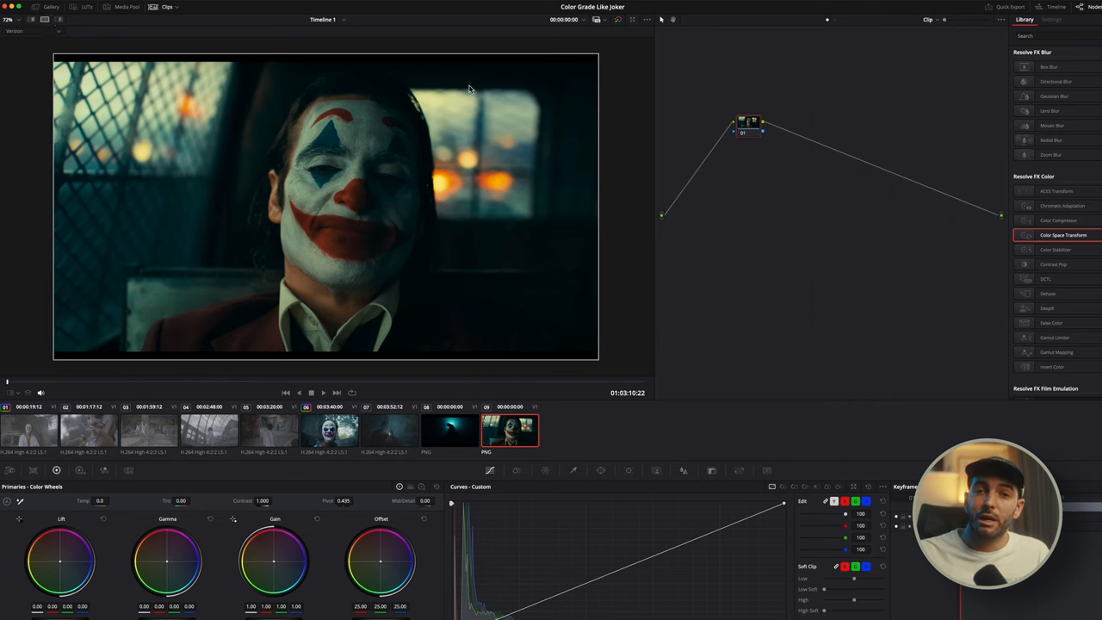
pyautogui.moveTo(65, 36)
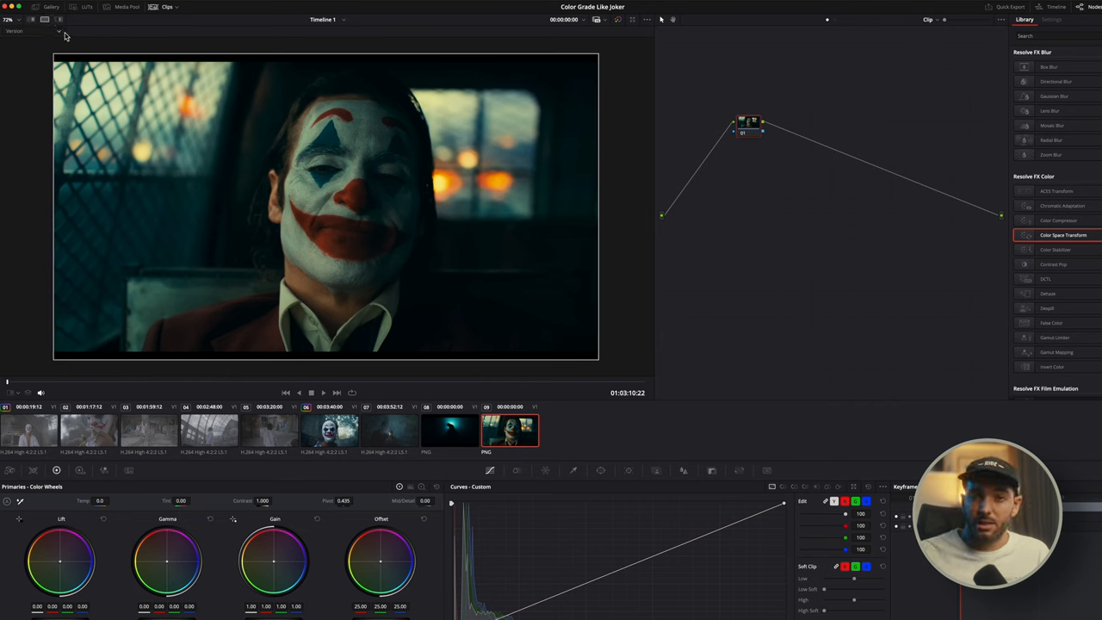
# Return to the clown-mask clip and compare it against the Joker still in split screen
pyautogui.click(30, 430)
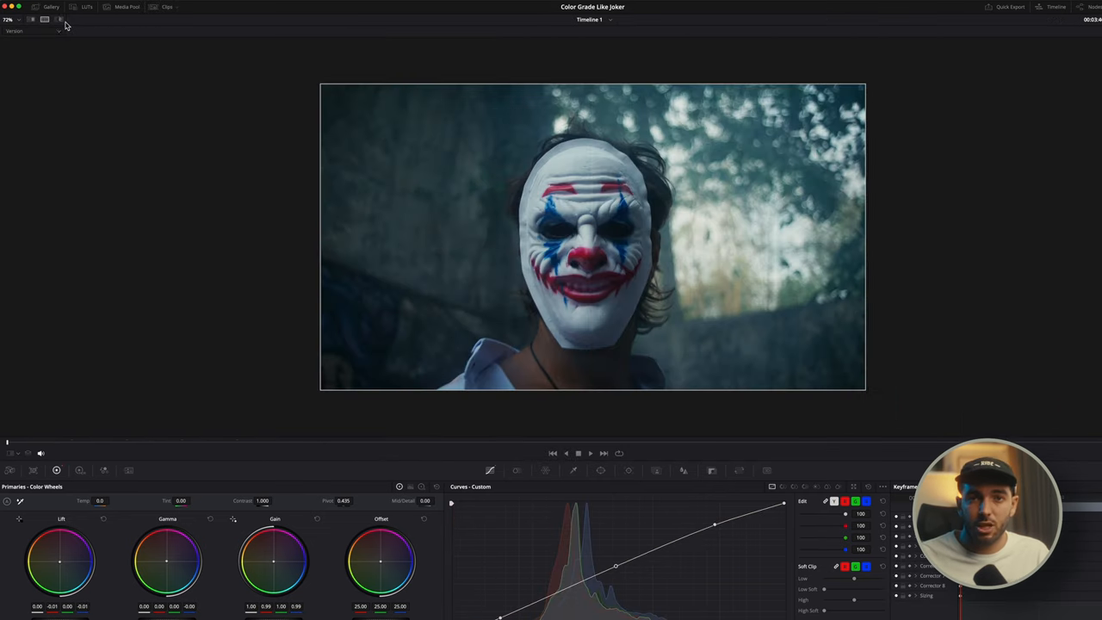
pyautogui.click(31, 31)
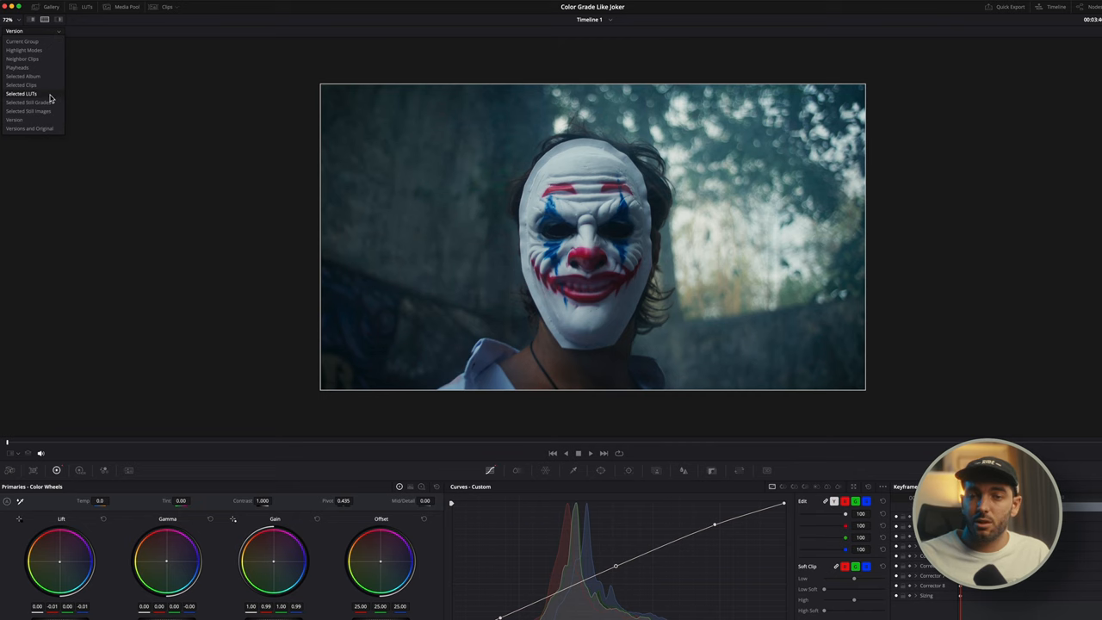
pyautogui.click(28, 110)
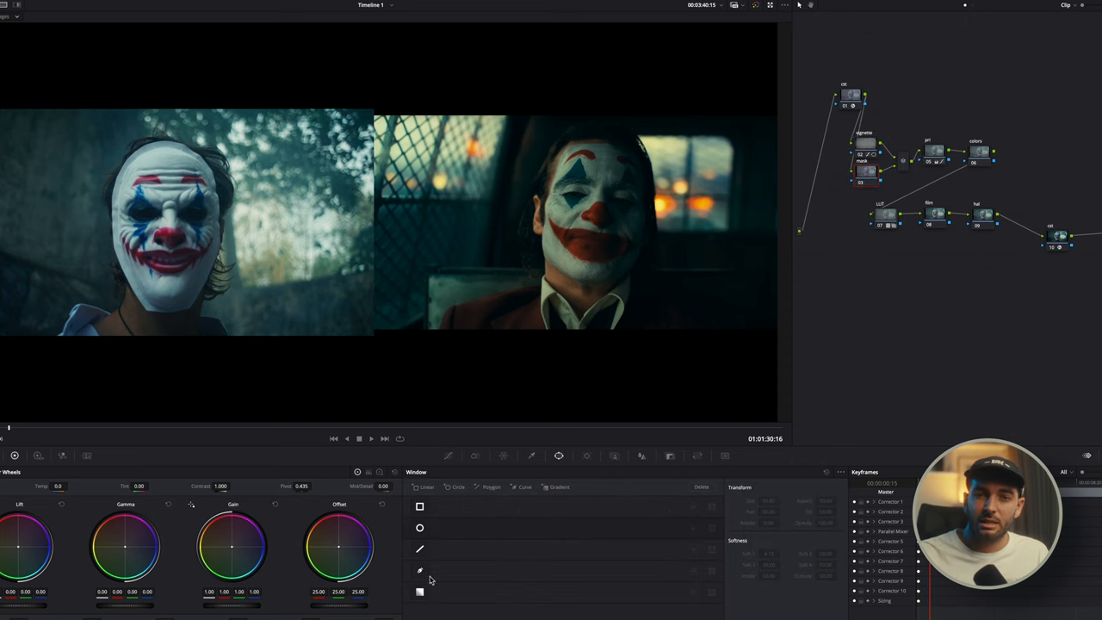
# Switch off the split-screen view and add a new serial node for masking
pyautogui.click(420, 570)
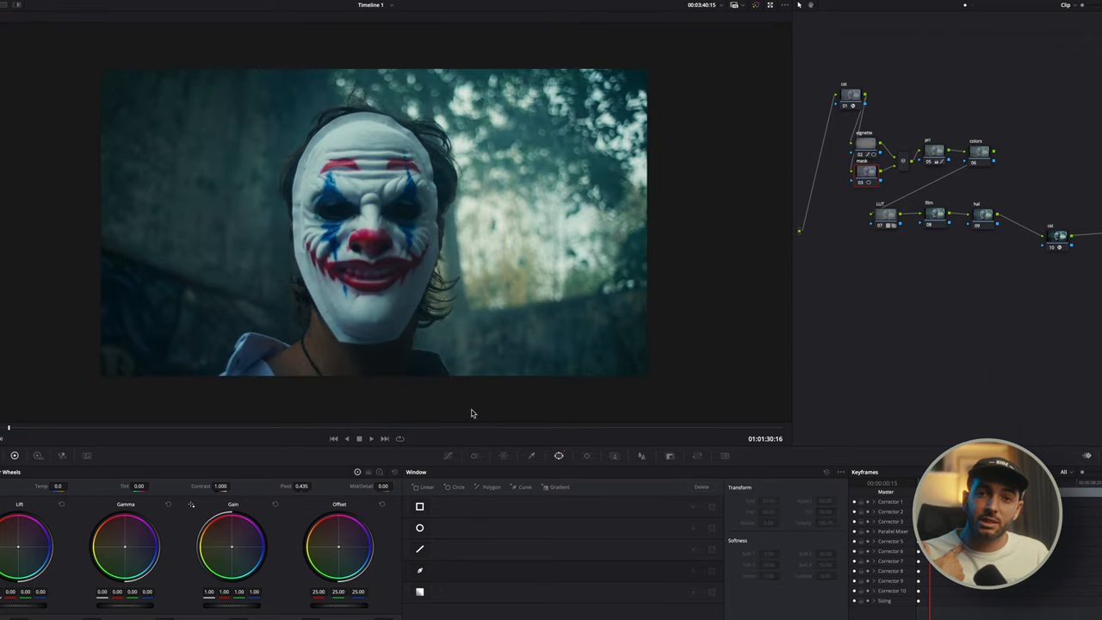
pyautogui.click(420, 569)
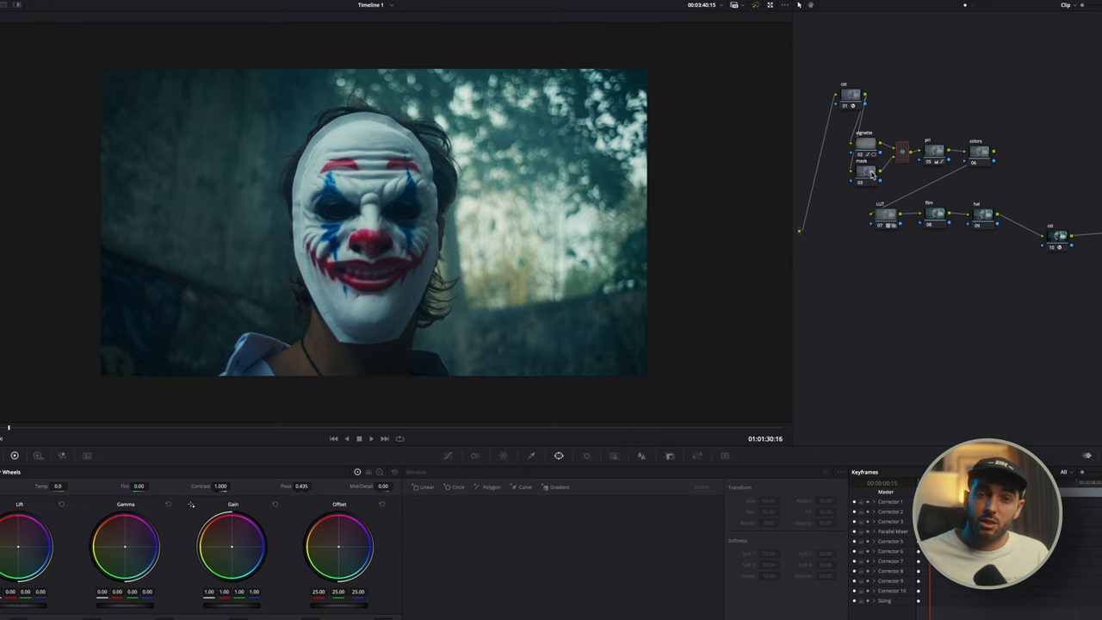
pyautogui.click(866, 173)
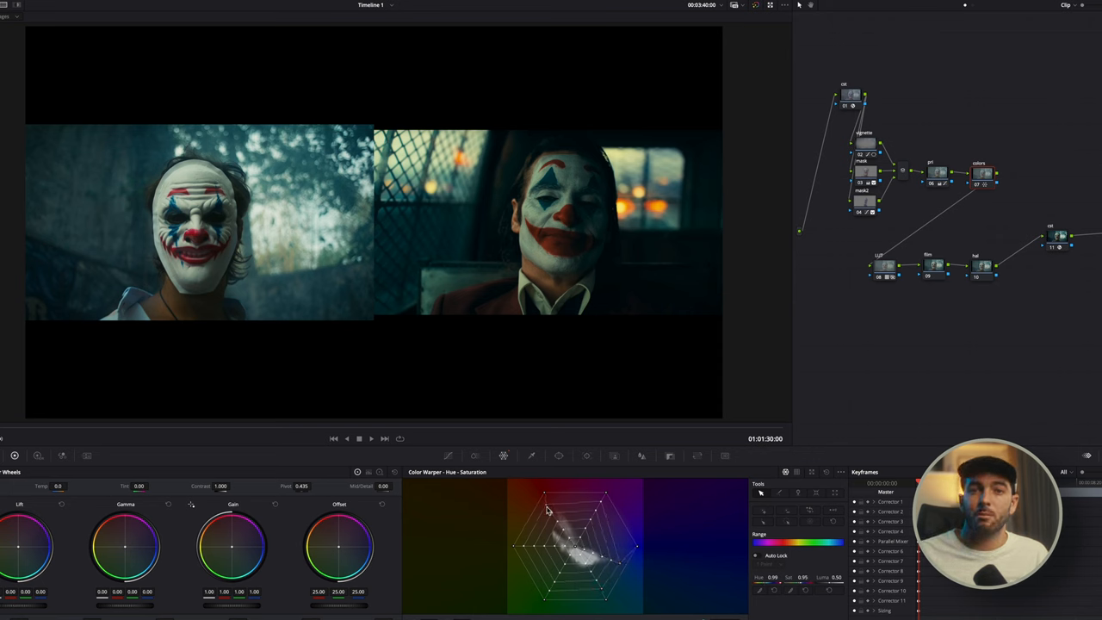
# Pull a Color Warper grid point to shift the clip's hues toward the Joker teal
pyautogui.moveTo(547, 513); pyautogui.dragTo(559, 589)
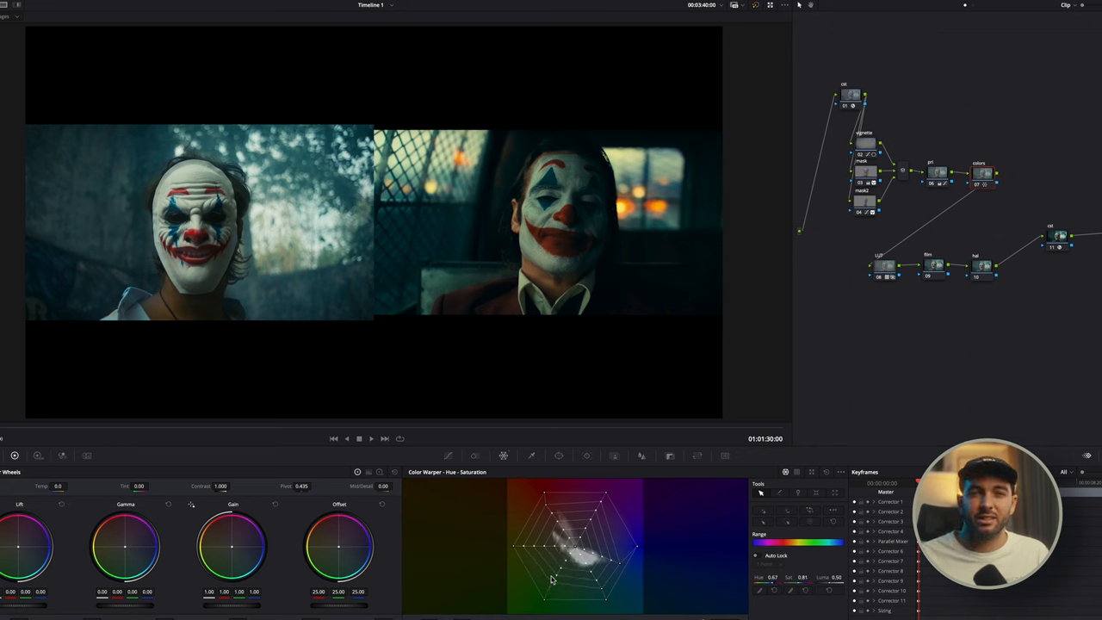
pyautogui.moveTo(554, 268)
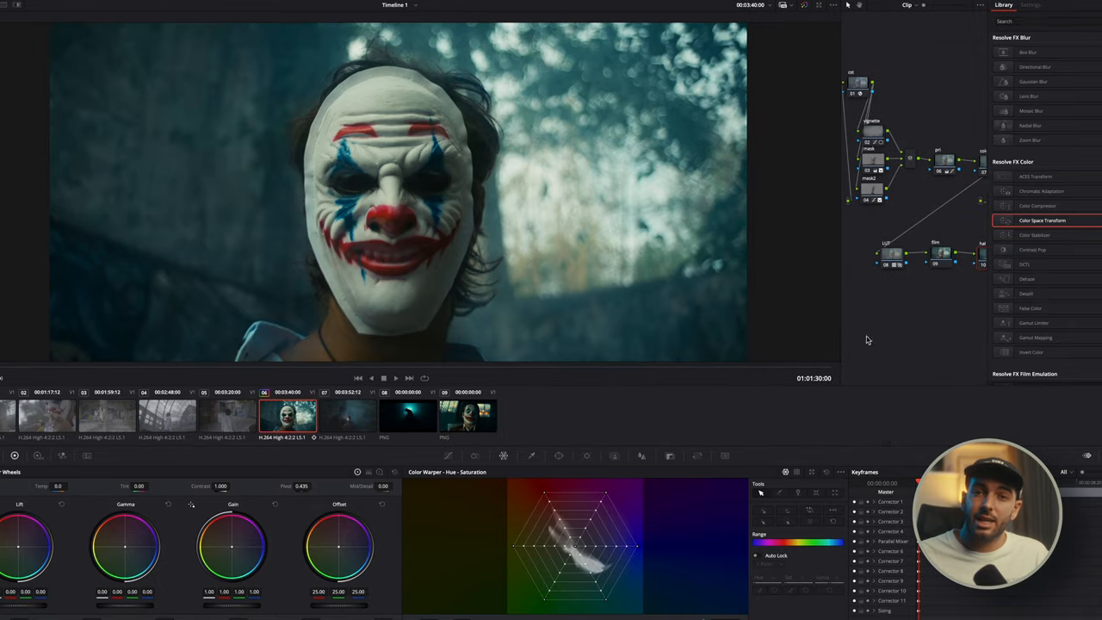
# Find Halation in the Effects Library, apply it to a node and tweak its glow setting
pyautogui.write('hal')
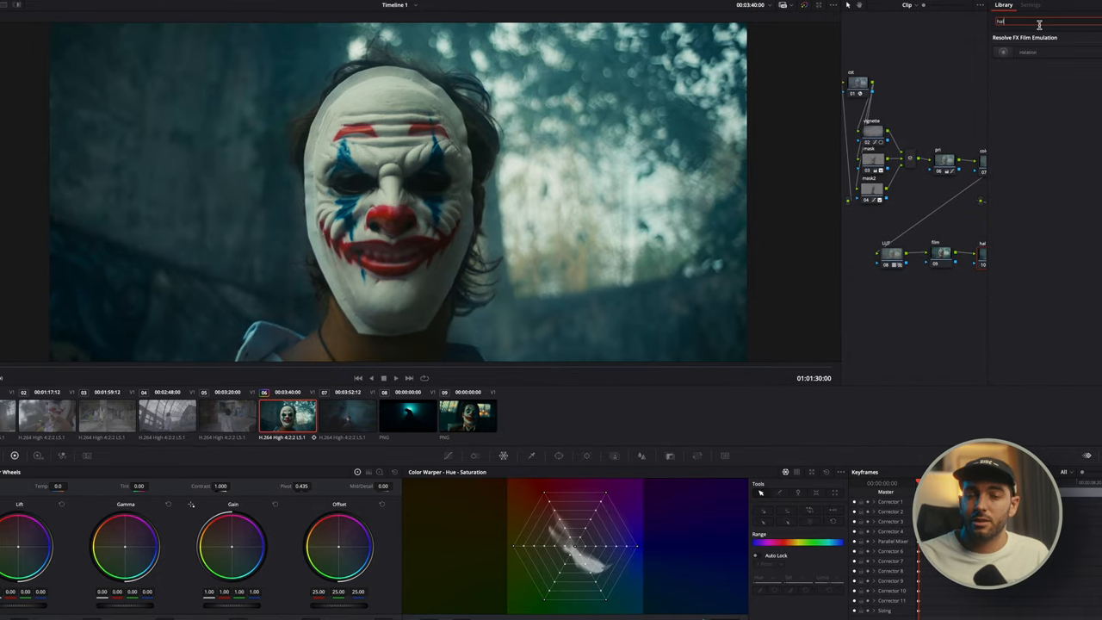
pyautogui.click(1029, 5)
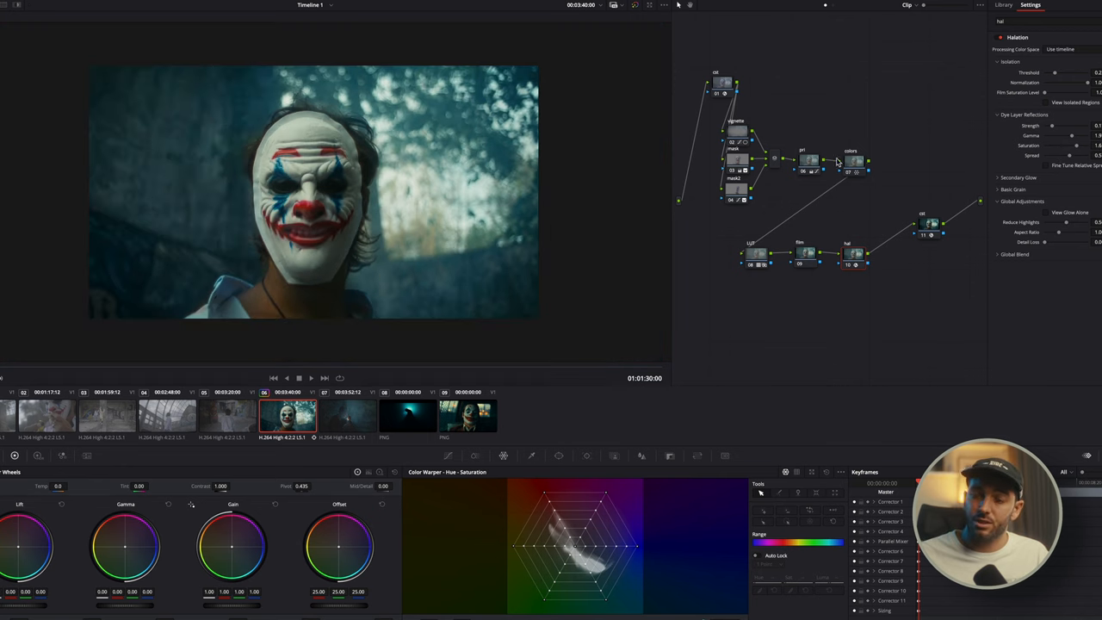
pyautogui.click(1019, 177)
pyautogui.write('grain')
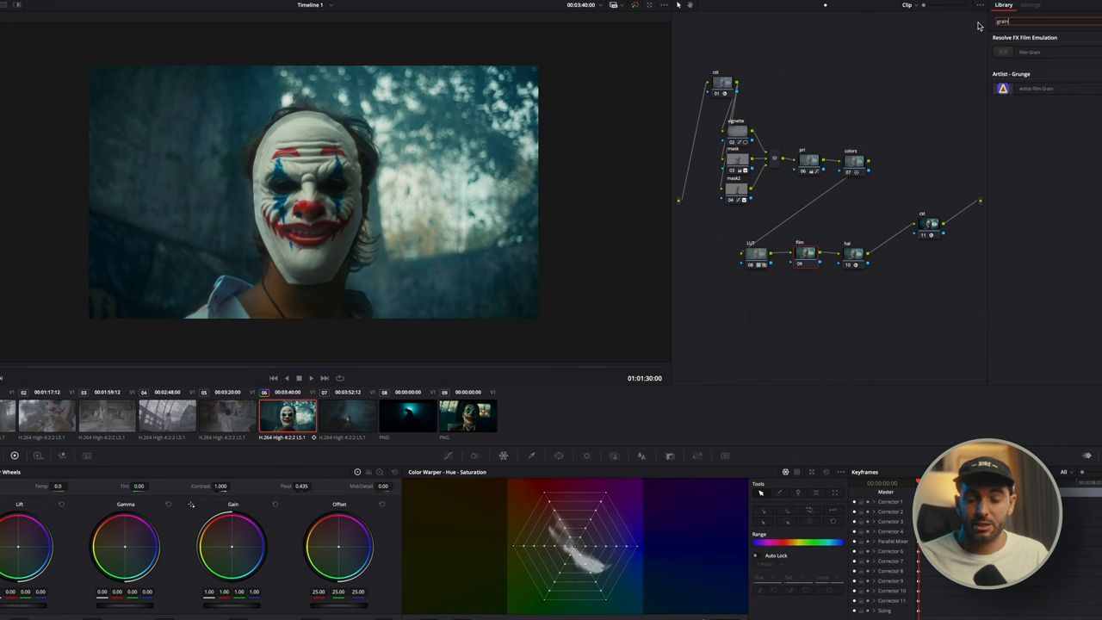
# Apply the Film Grain effect to a node and choose a grain preset
pyautogui.click(1029, 5)
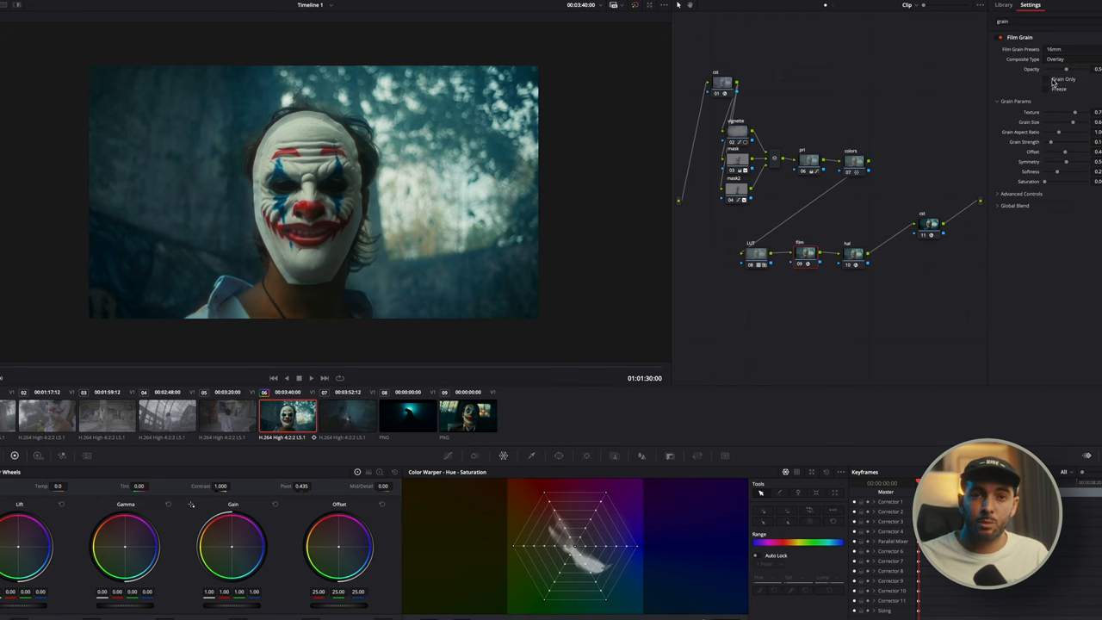
pyautogui.click(1059, 48)
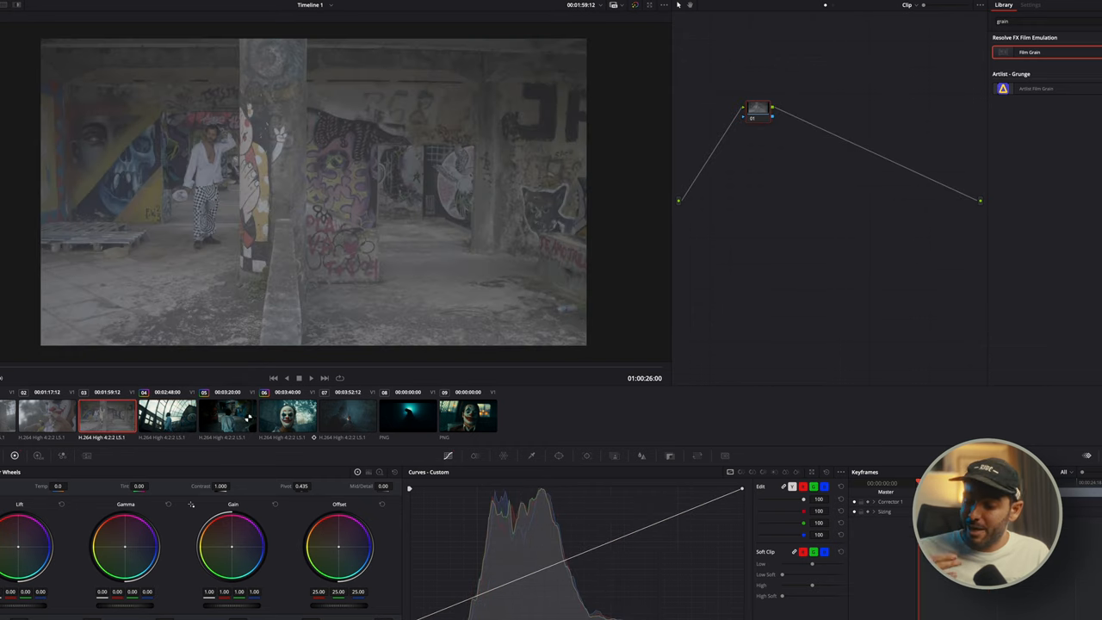
pyautogui.click(406, 414)
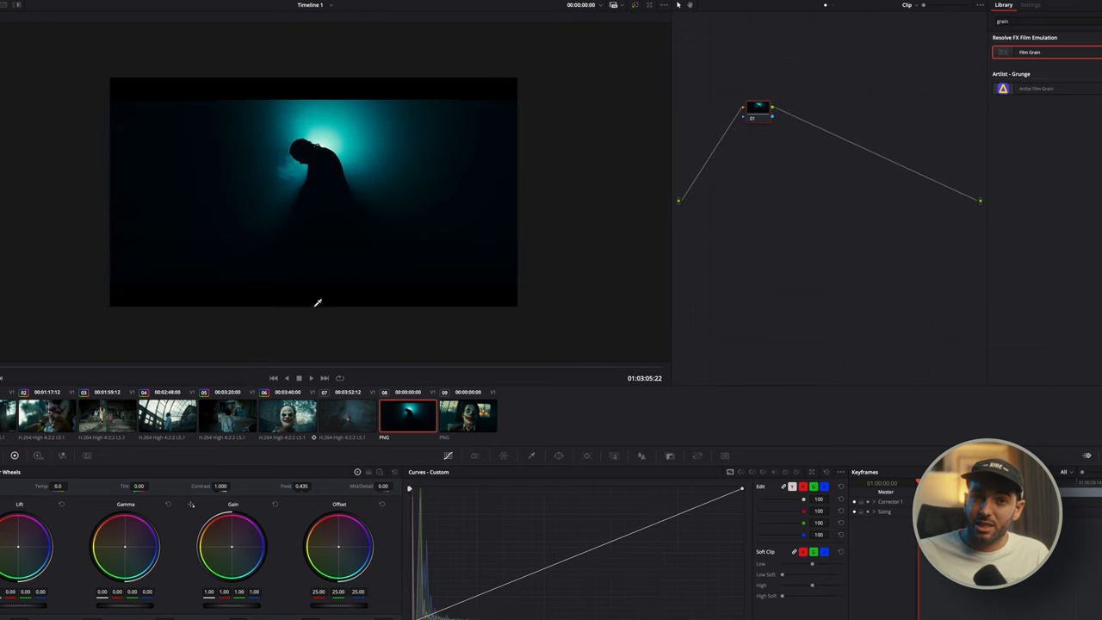
pyautogui.click(347, 415)
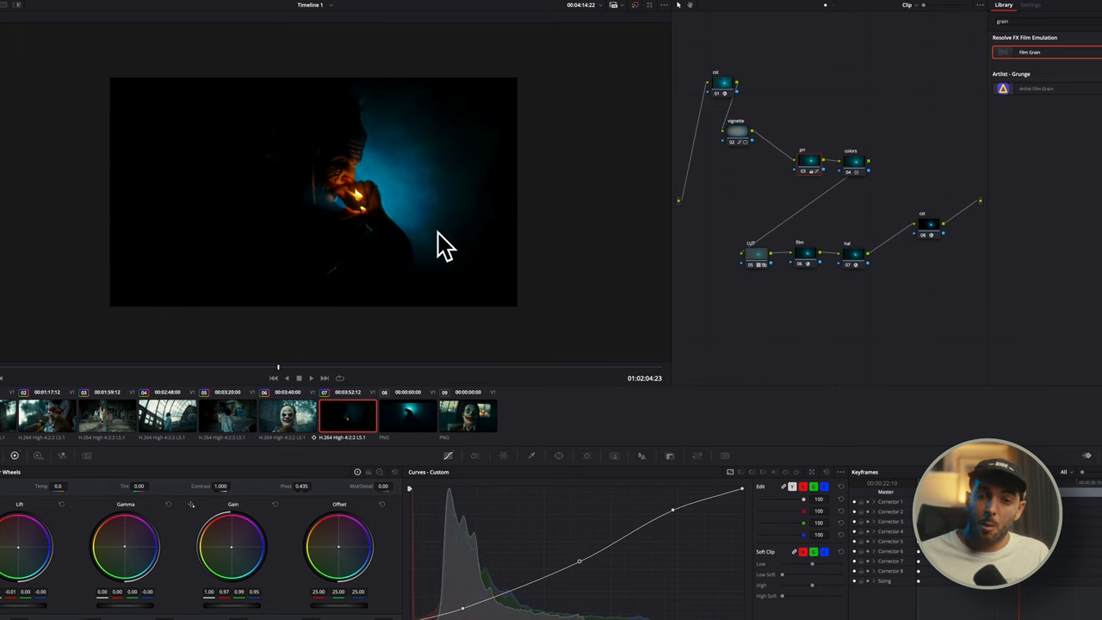
pyautogui.moveTo(579, 415)
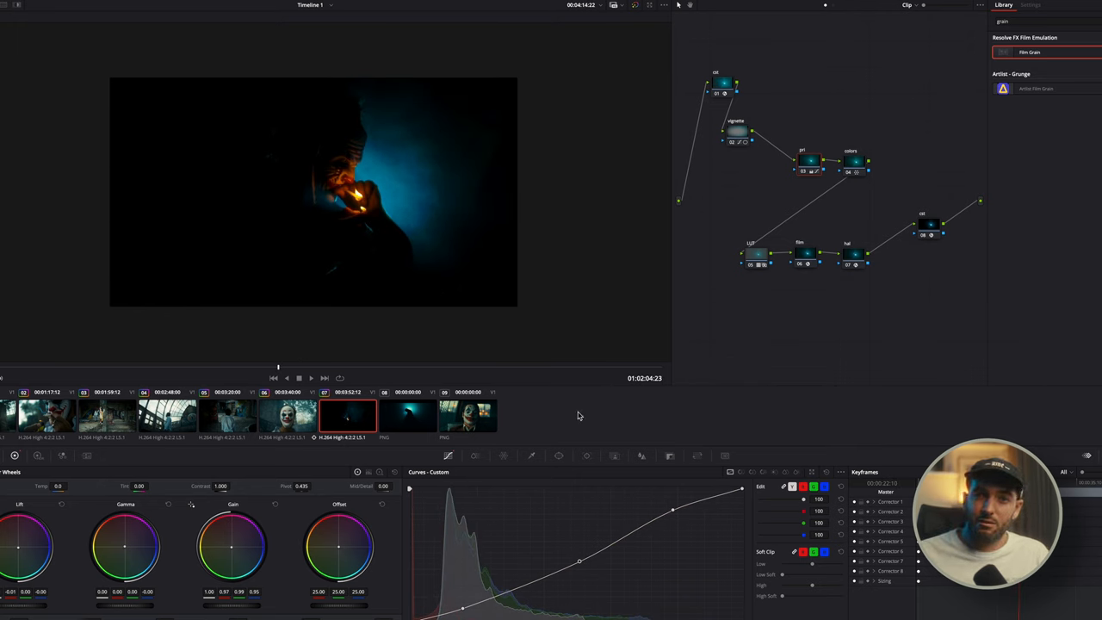
pyautogui.moveTo(551, 418)
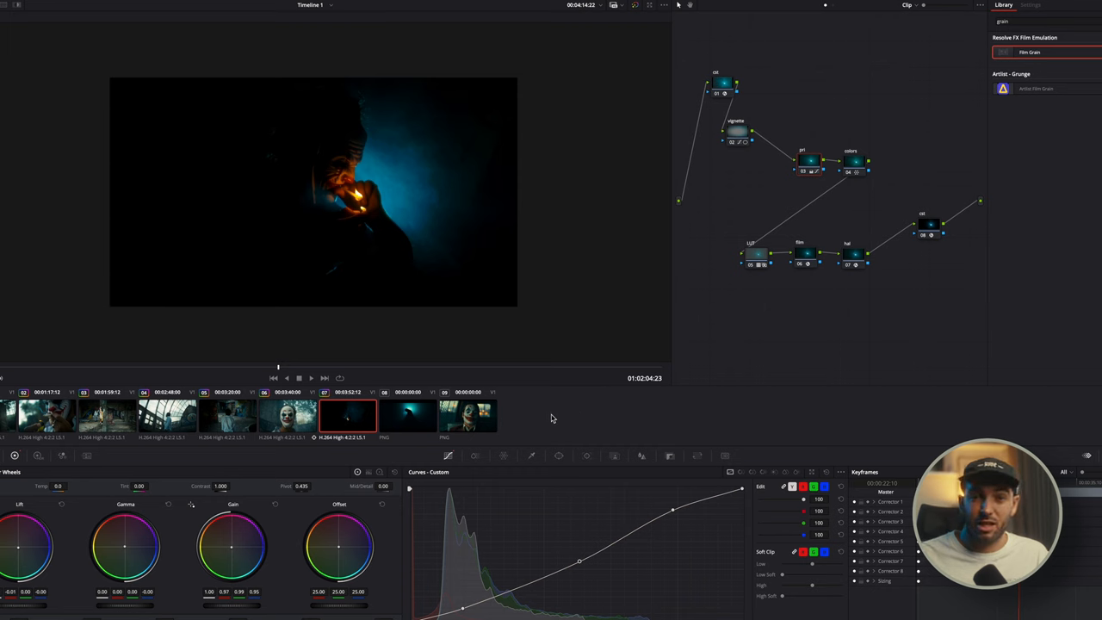
pyautogui.moveTo(341, 430)
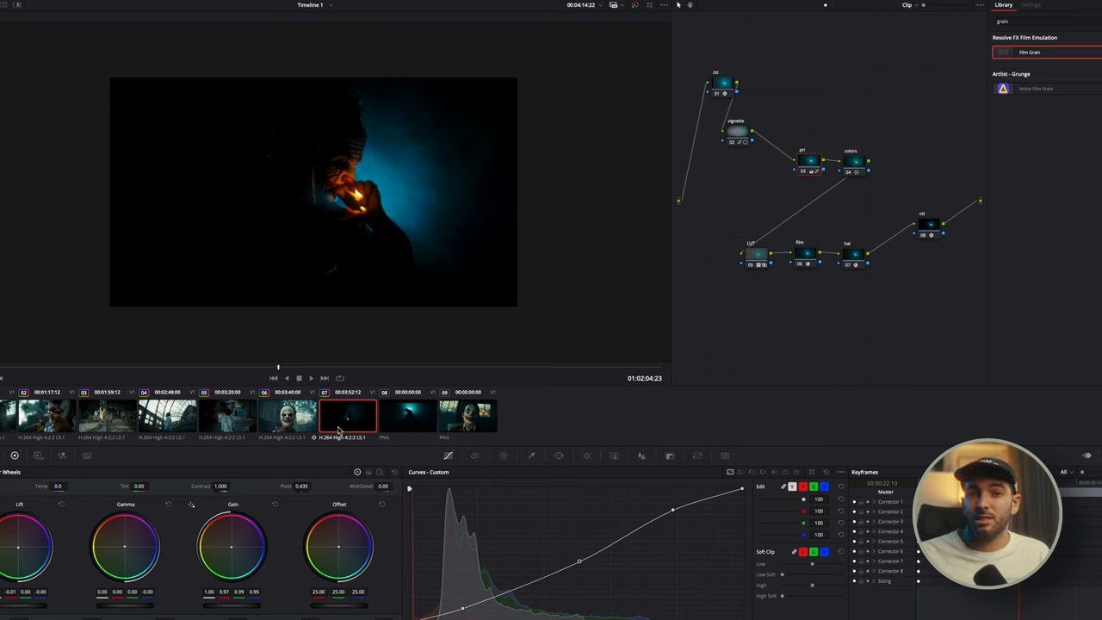
pyautogui.click(290, 415)
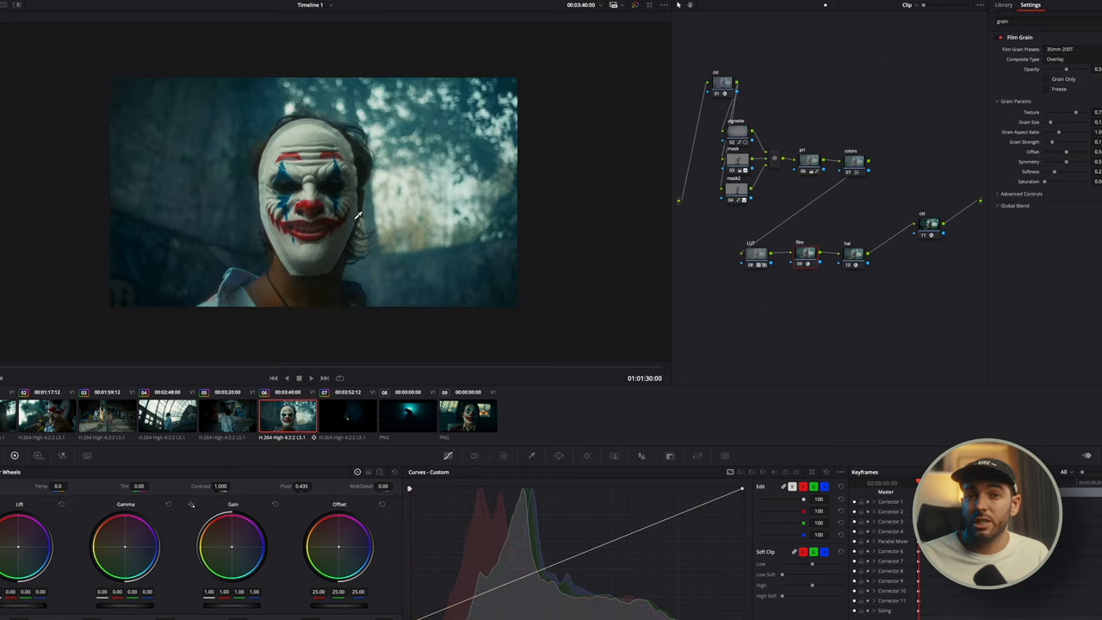